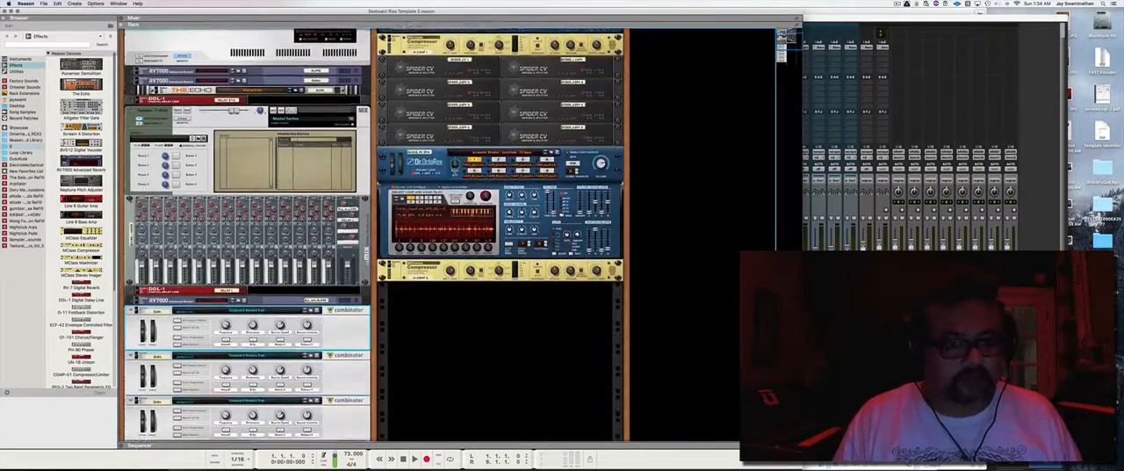
Scroll the Pro Tools mixer to reach the MIDI track's Seaboard RISE 49 input channel list.
scroll("down", 3)
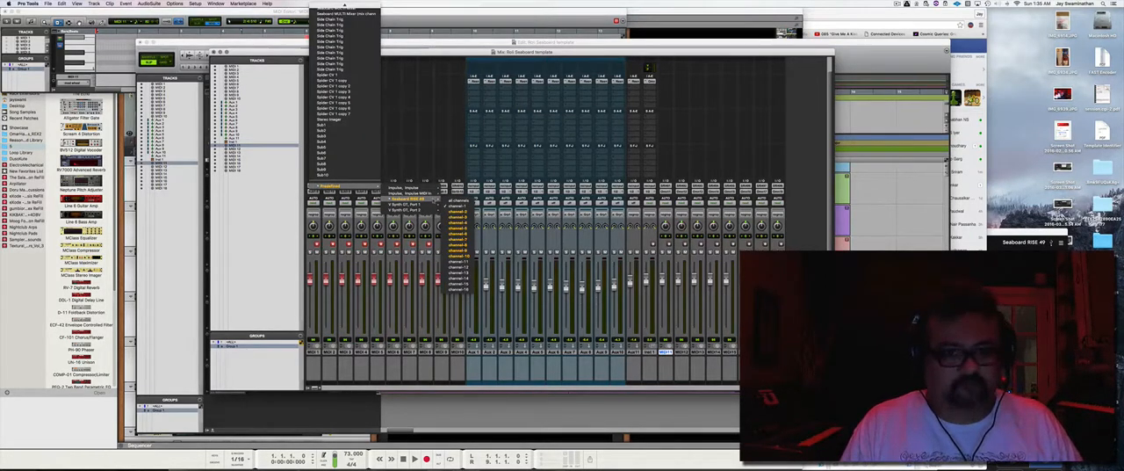
Assign a Seaboard RISE 49 channel as the MIDI track's input.
left_click(343, 13)
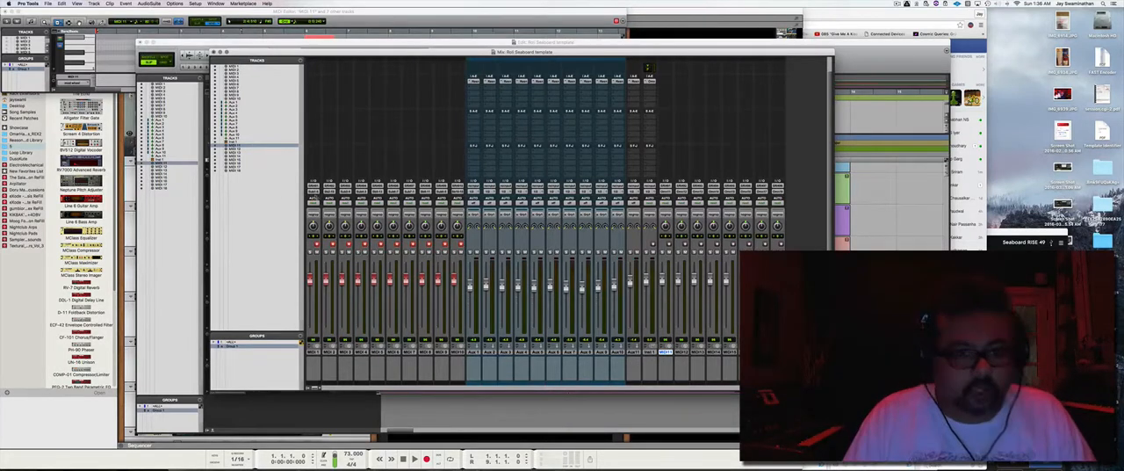
Bring the Reason Seaboard template rack with its Thor and Subtractor devices in front of Pro Tools.
left_click(336, 187)
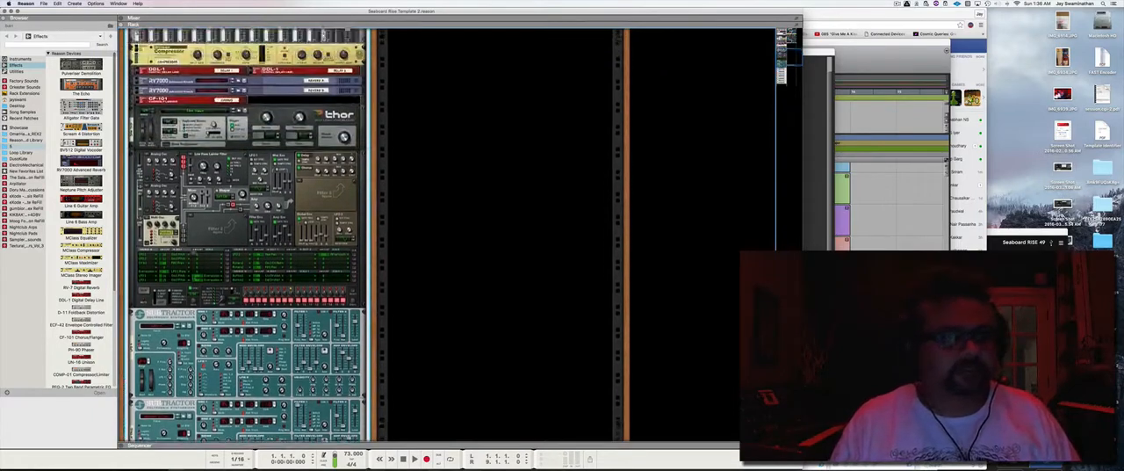
scroll("down", 3)
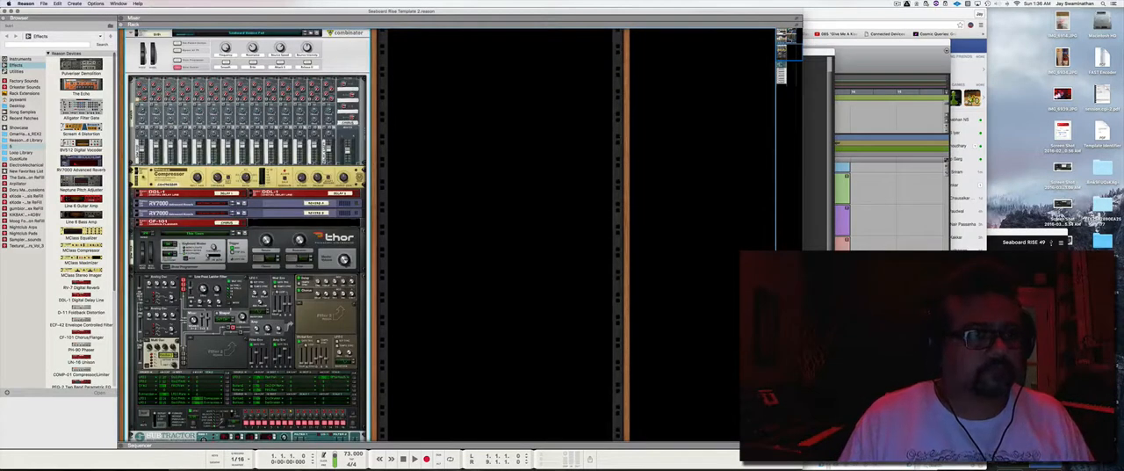
scroll("down", 3)
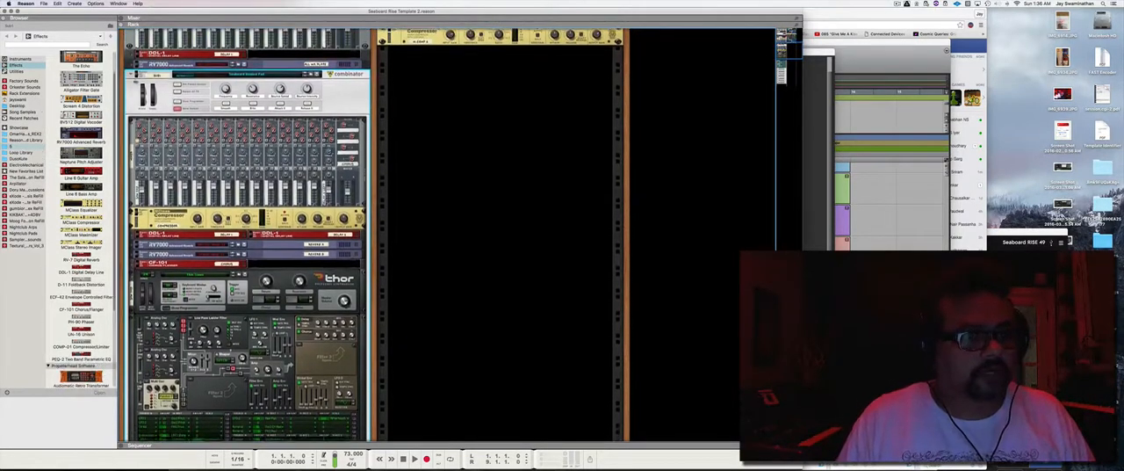